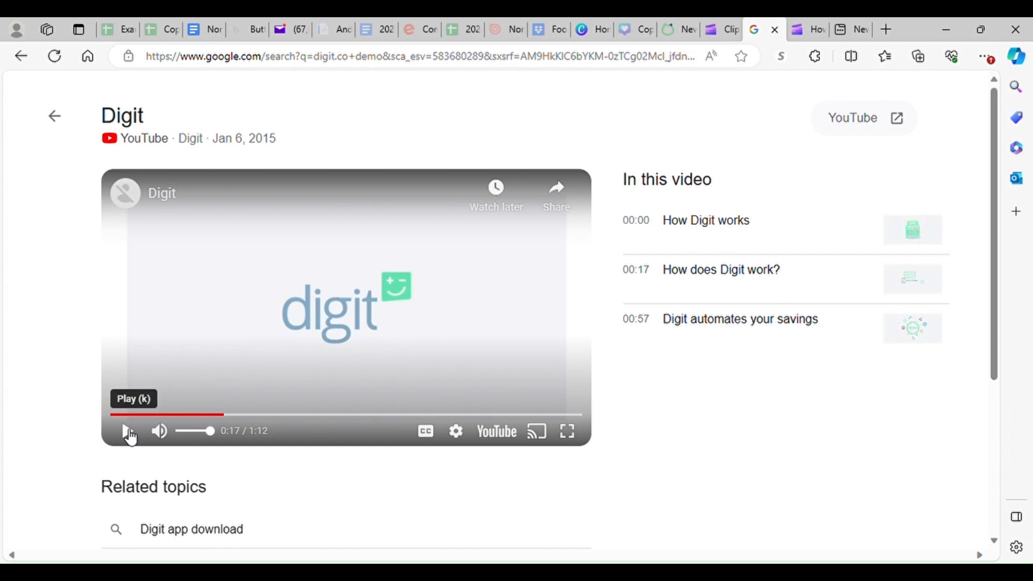
Step: Play the embedded Digit demo video in the YouTube result preview
left_click(128, 430)
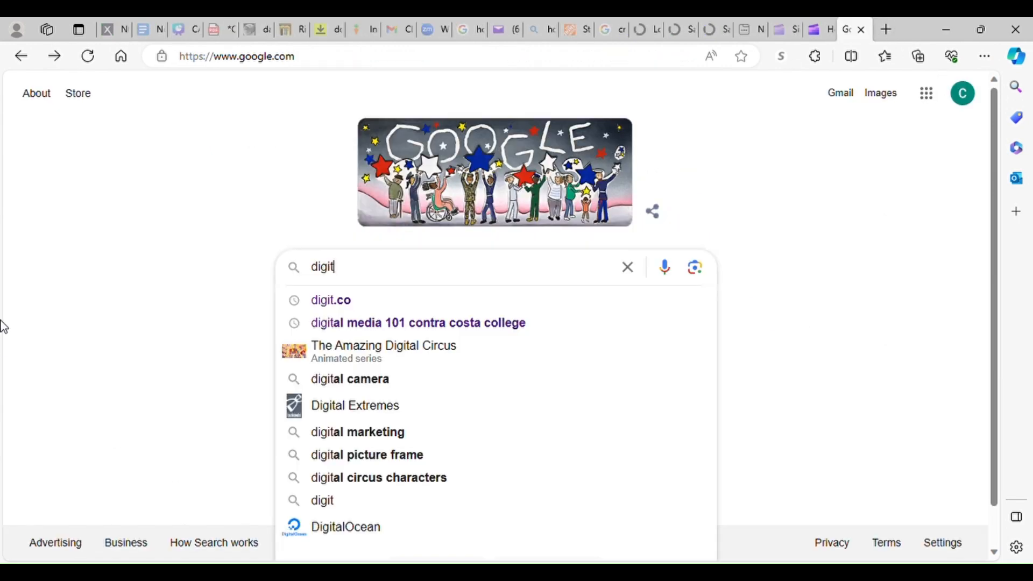
mouse_move(336, 301)
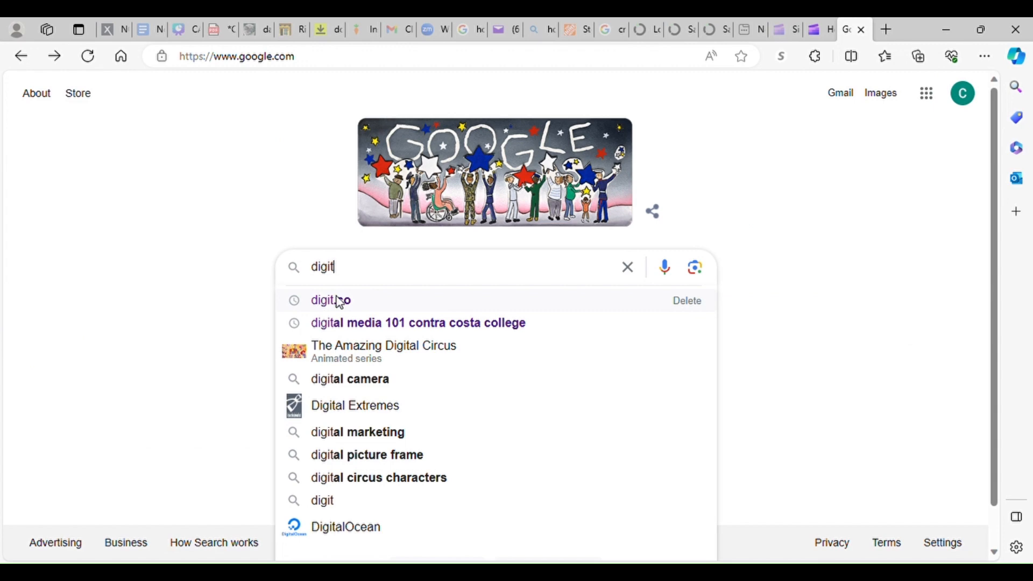
Step: Search Google for the suggested 'digit.co' query
left_click(324, 300)
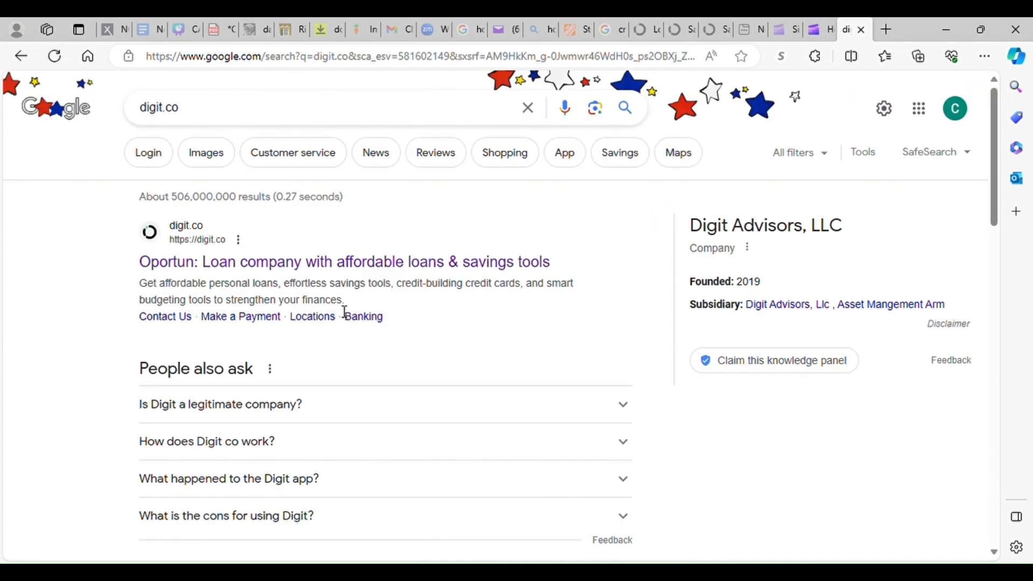
Step: Go to the Oportun site from the digit.co result and dismiss the 'Digit is now Oportun' notice
left_click(344, 261)
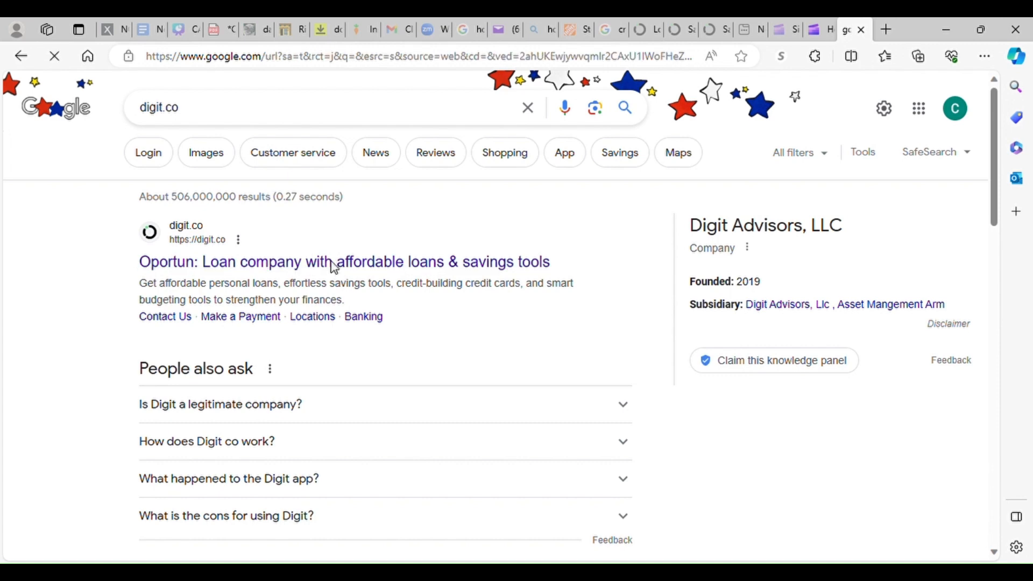
left_click(343, 262)
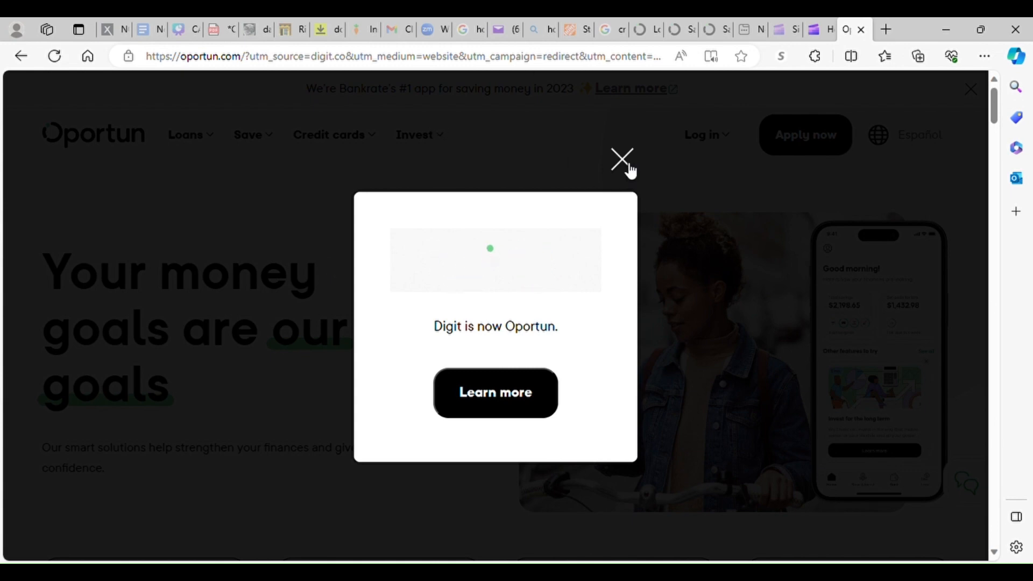
left_click(621, 159)
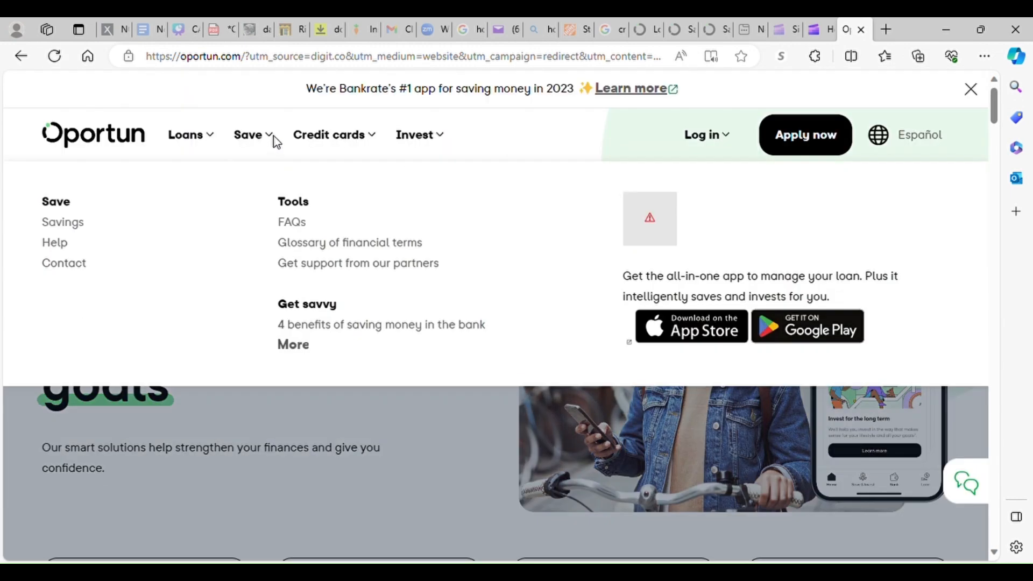